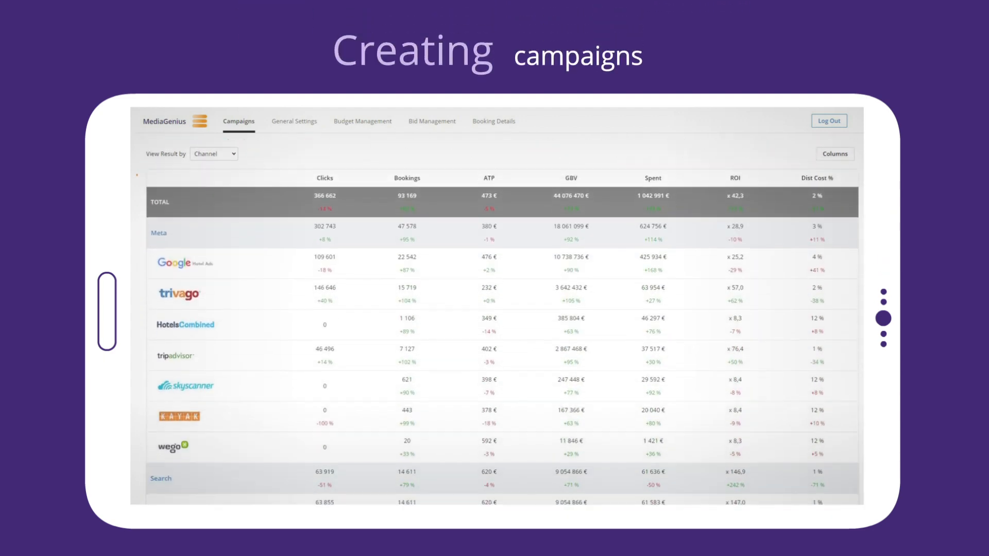
Step: Scroll the Campaigns table to the Display channels and go to General Settings media choice
{"action": "scroll", "scroll_direction": "down", "scroll_amount": 3}
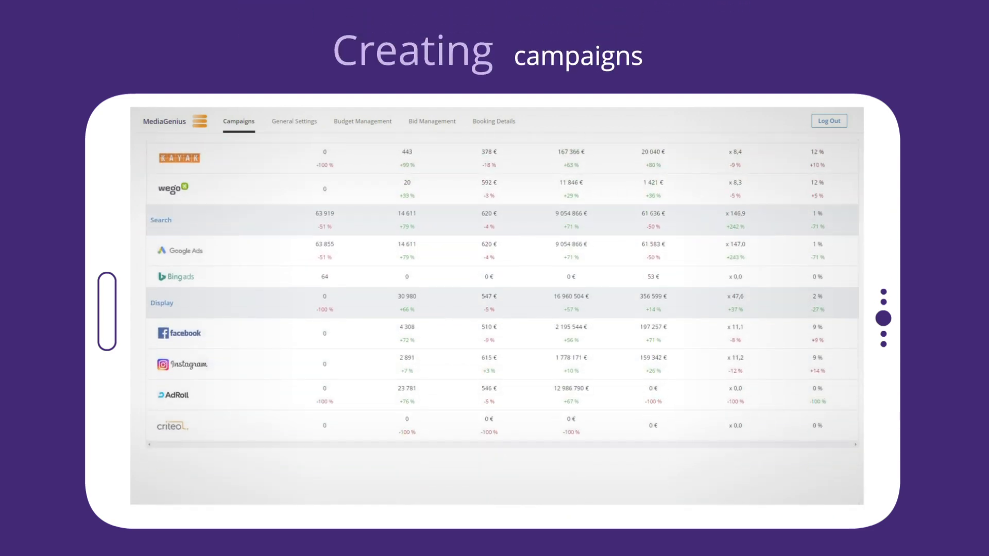
{"action": "left_click", "coordinate": [294, 121]}
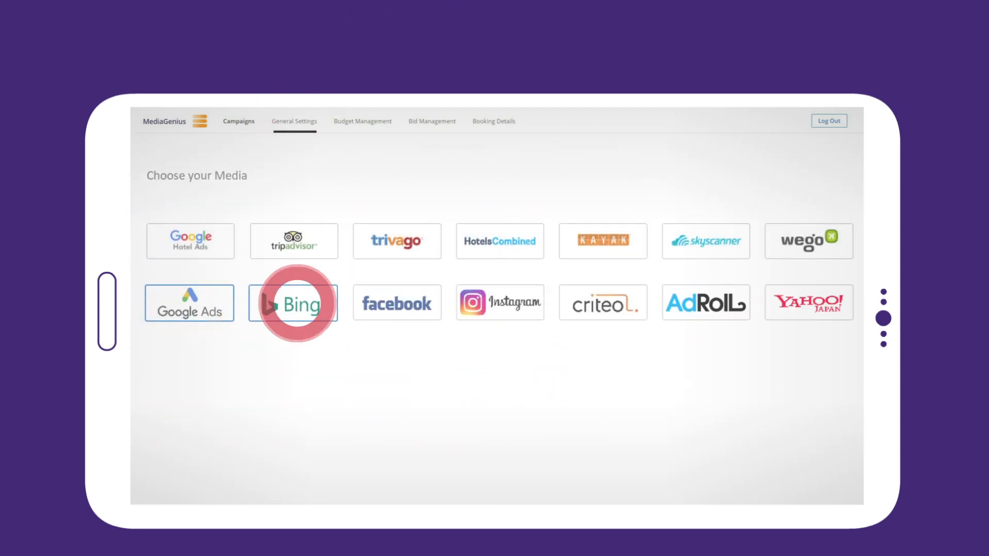
Step: Select the Bing tile in the 'Choose your Media' grid
{"action": "left_click", "coordinate": [293, 303]}
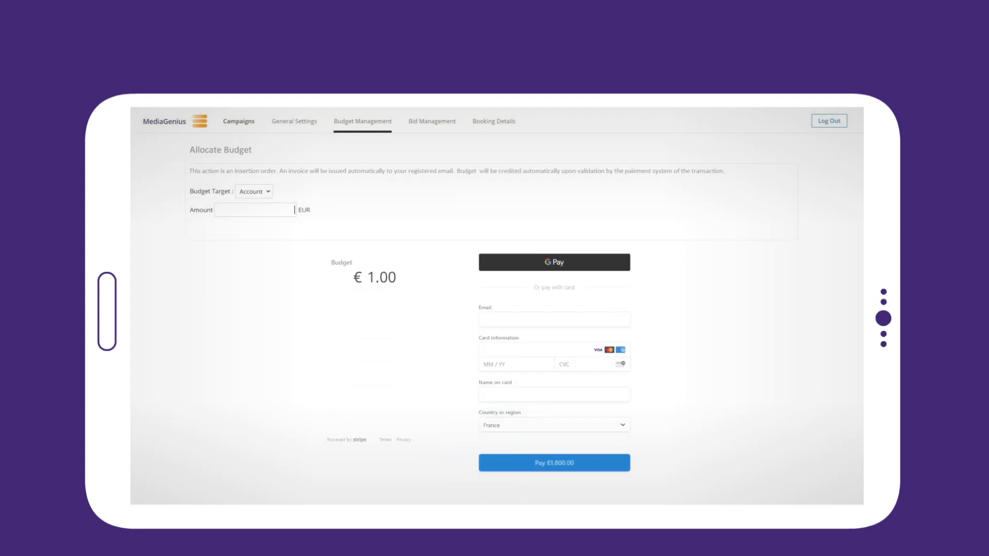
Step: Enter a 1800 EUR budget amount and declare a Google Hotel Ads booking canceled
{"action": "type", "text": "1800"}
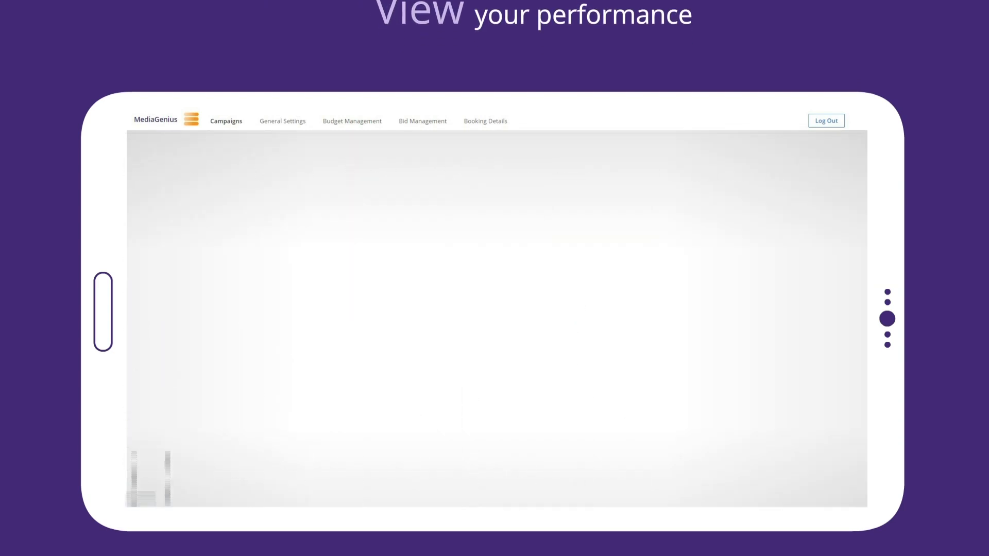
{"action": "left_click", "coordinate": [485, 120]}
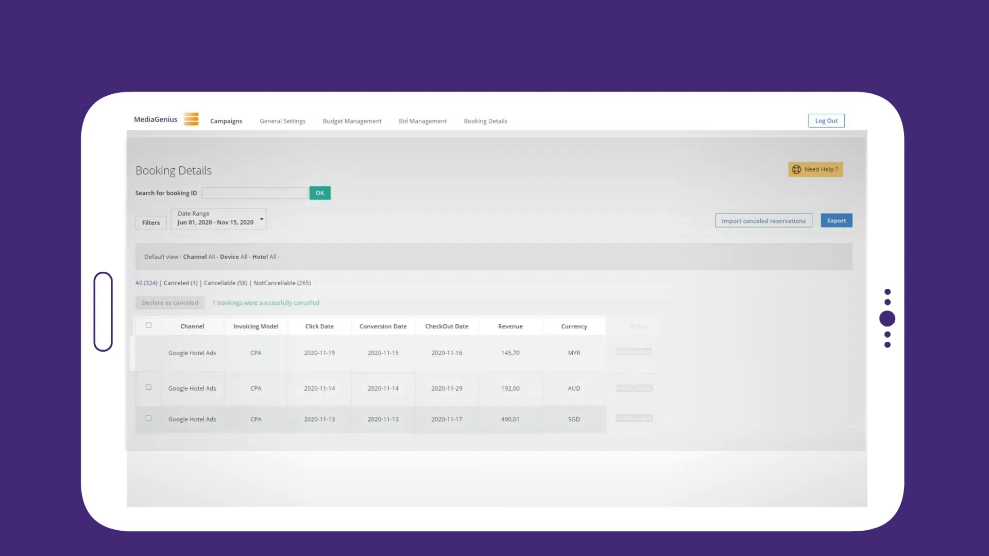